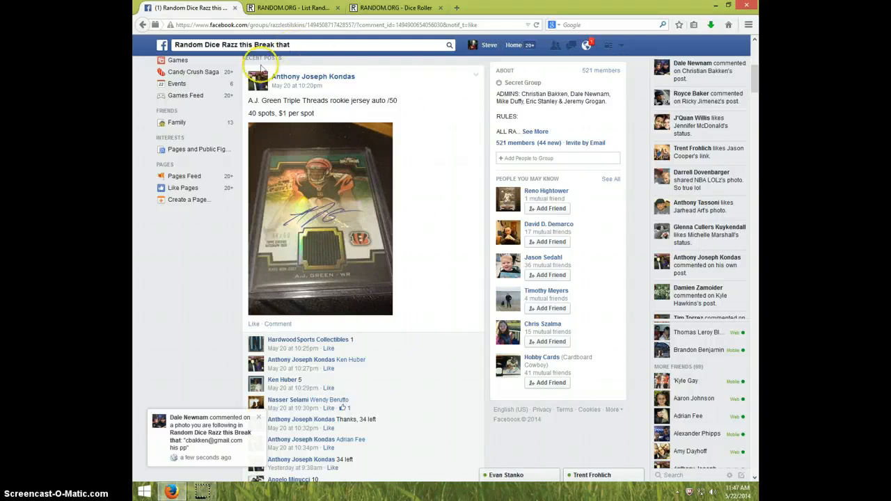
mouse_move(300, 268)
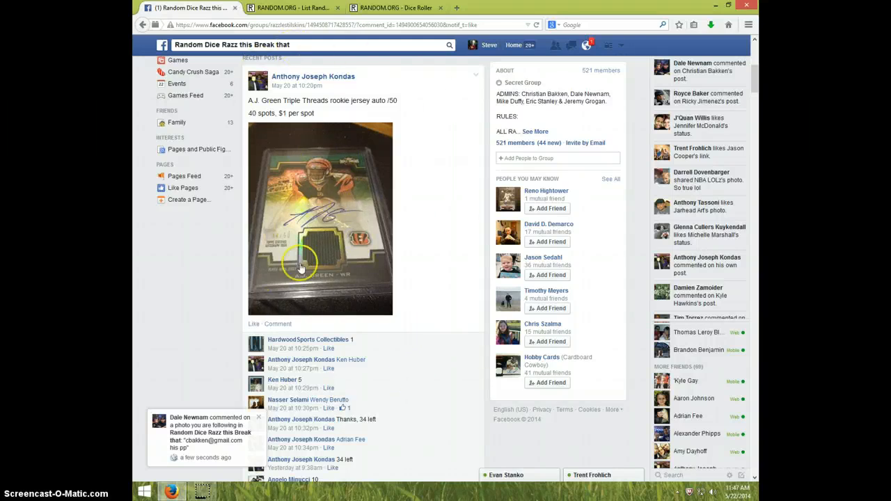
Post a LIVE comment on the Facebook group break post.
scroll("down", 3)
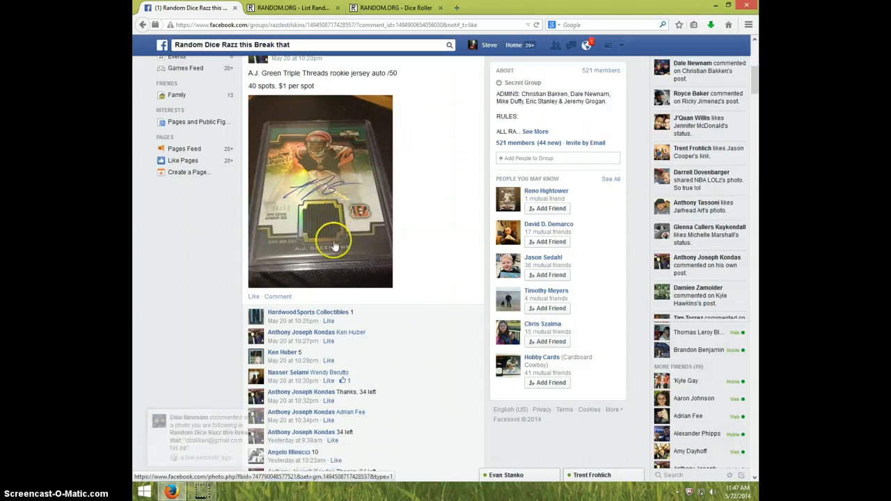
scroll("down", 3)
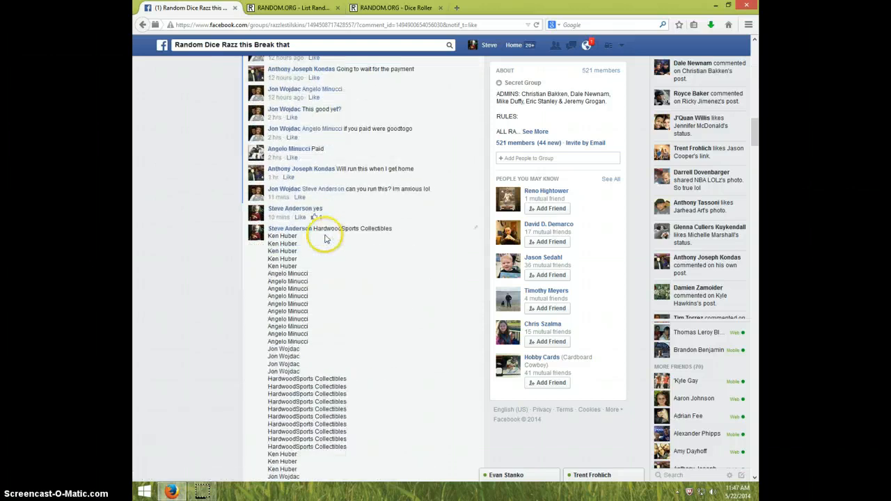
scroll("down", 3)
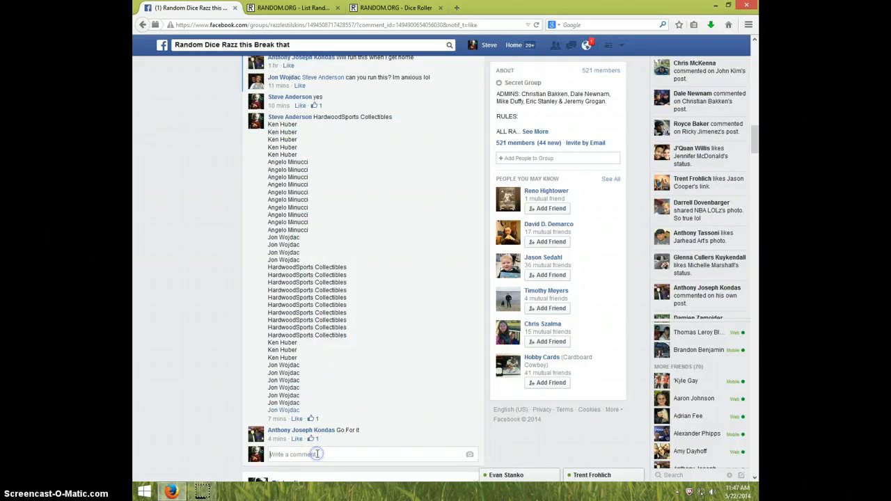
type("Li")
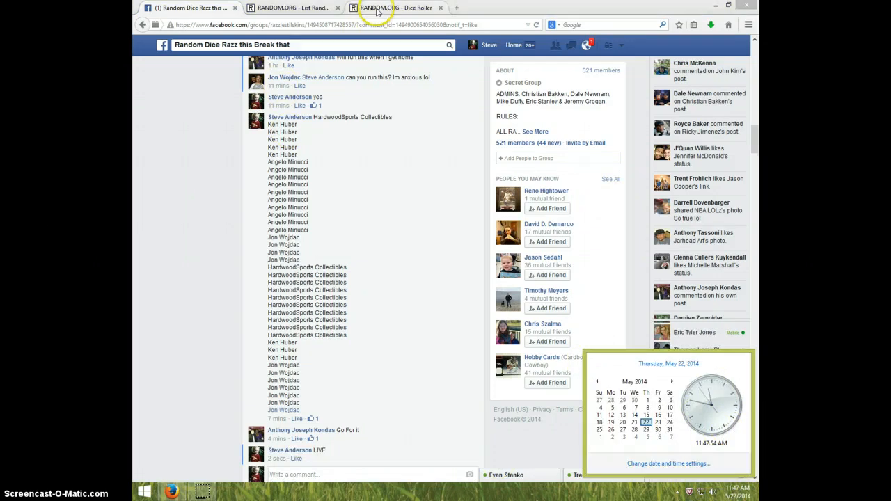
Roll the two virtual dice (six and one) and return to the List Randomizer.
left_click(395, 8)
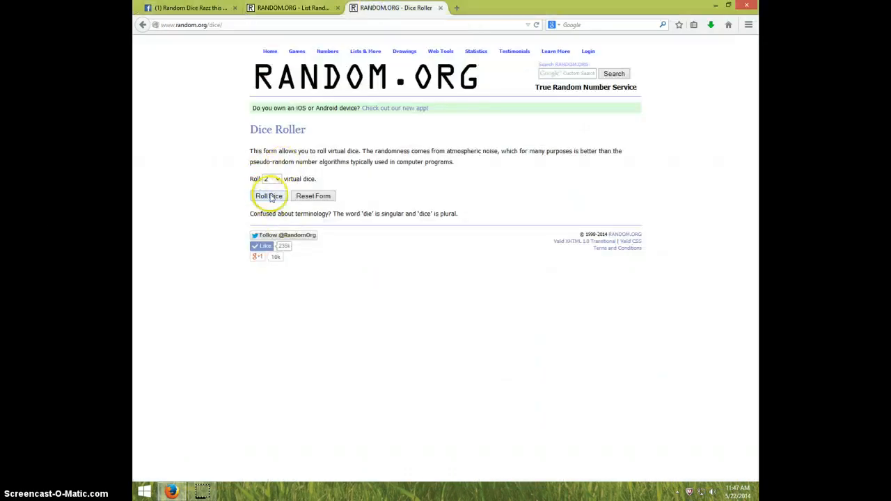
left_click(268, 195)
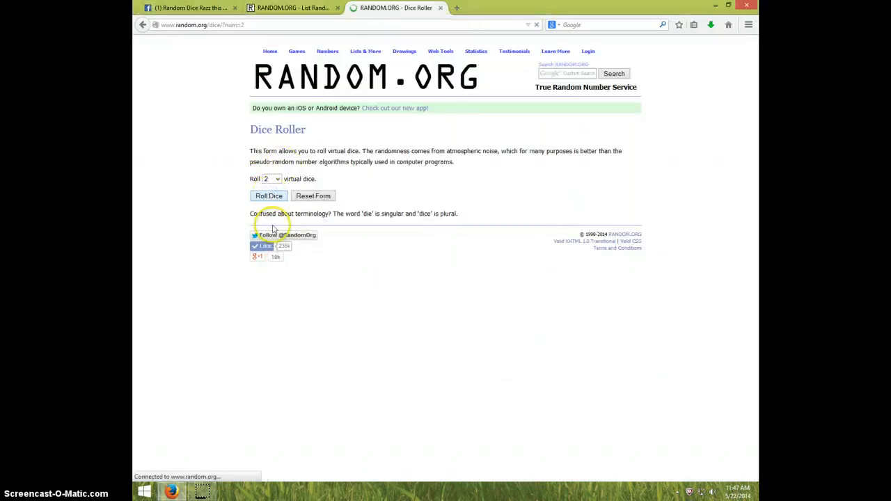
left_click(269, 195)
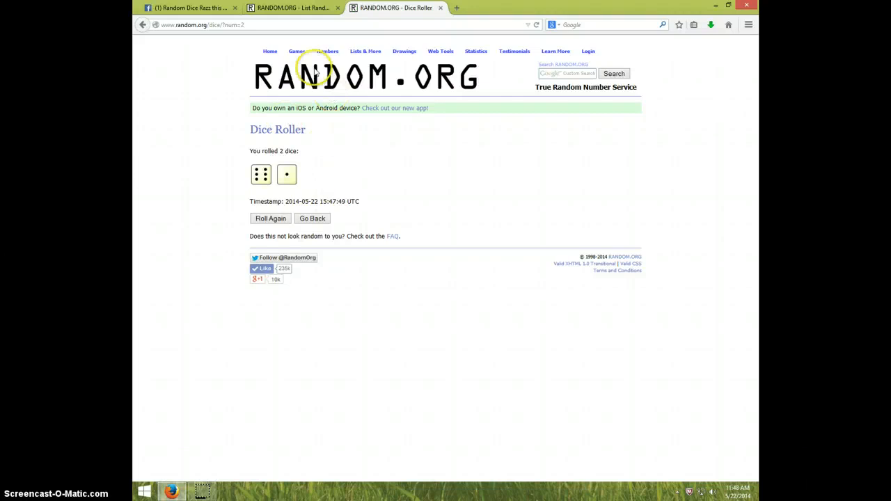
left_click(292, 9)
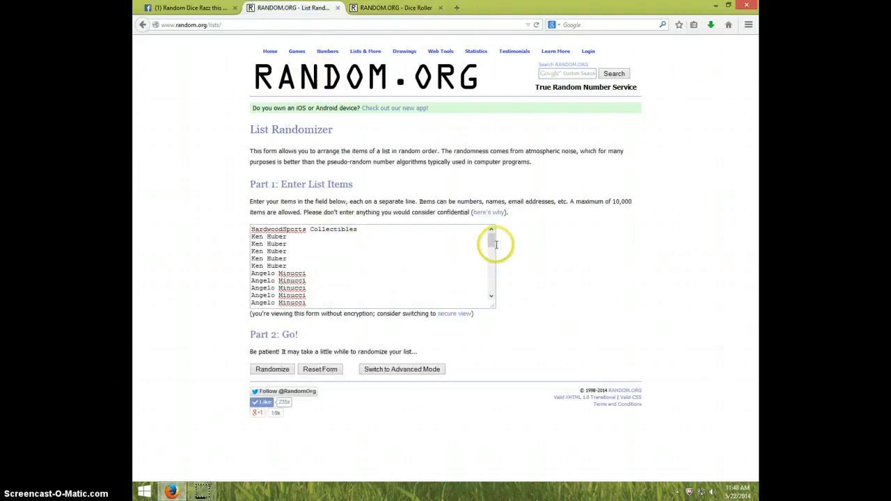
mouse_move(284, 240)
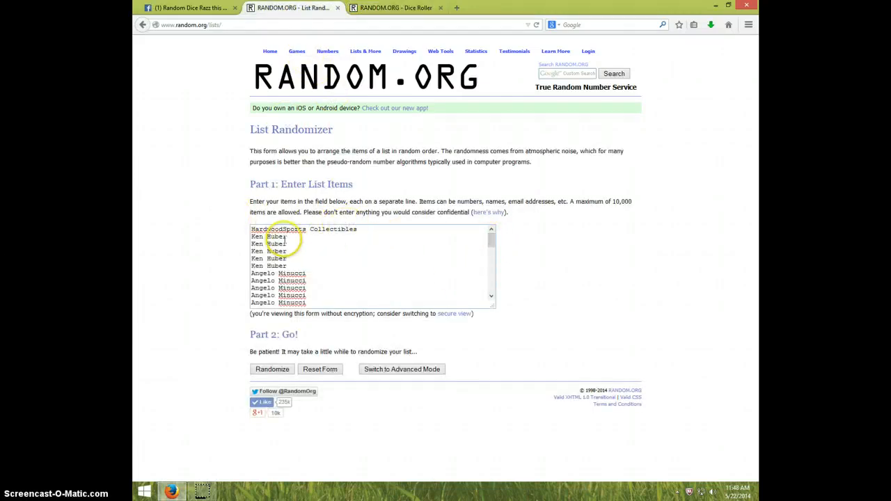
Review the entered list of participant names in the randomizer box.
scroll("down", 3)
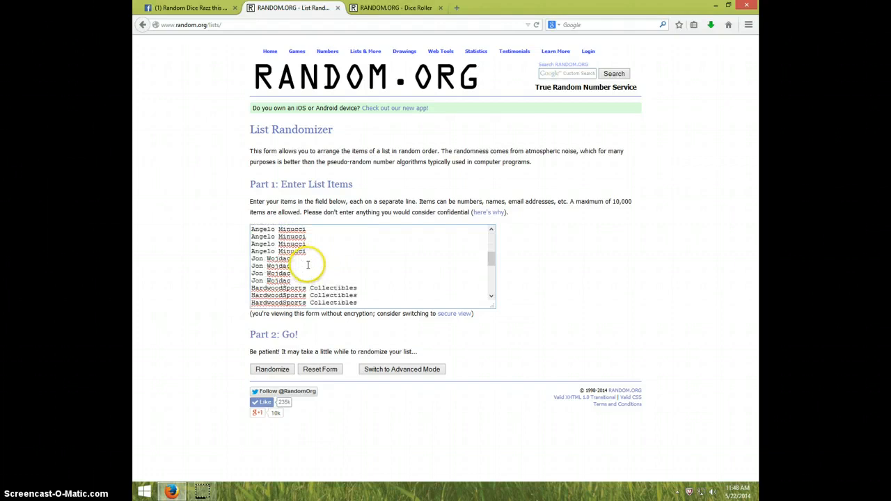
scroll("up", 3)
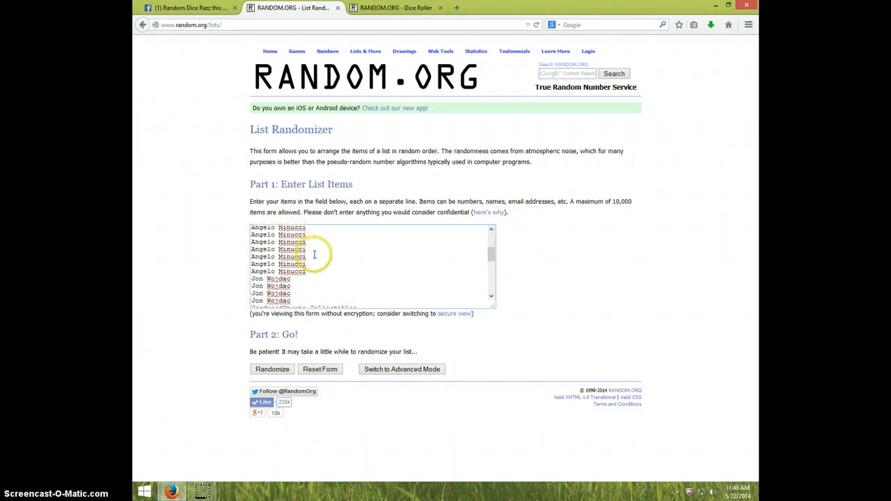
scroll("down", 3)
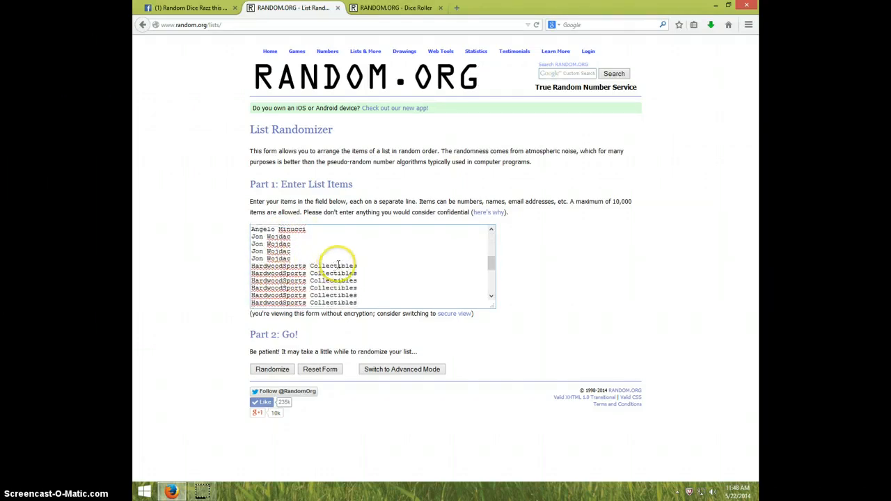
scroll("down", 3)
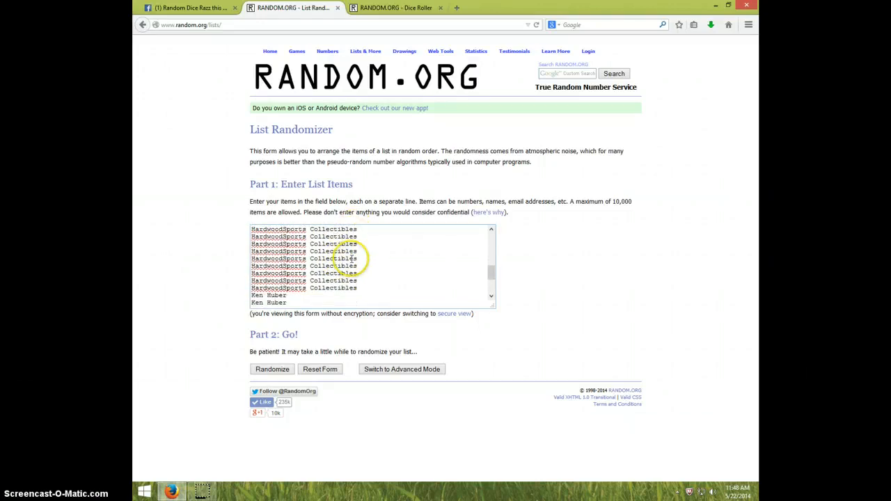
scroll("down", 3)
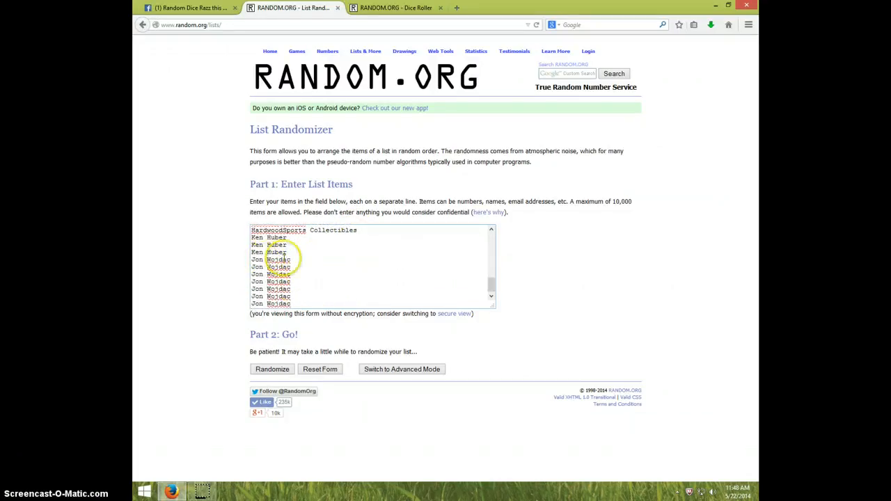
Recheck the dice roll and the clock, then start the first randomization.
left_click(396, 8)
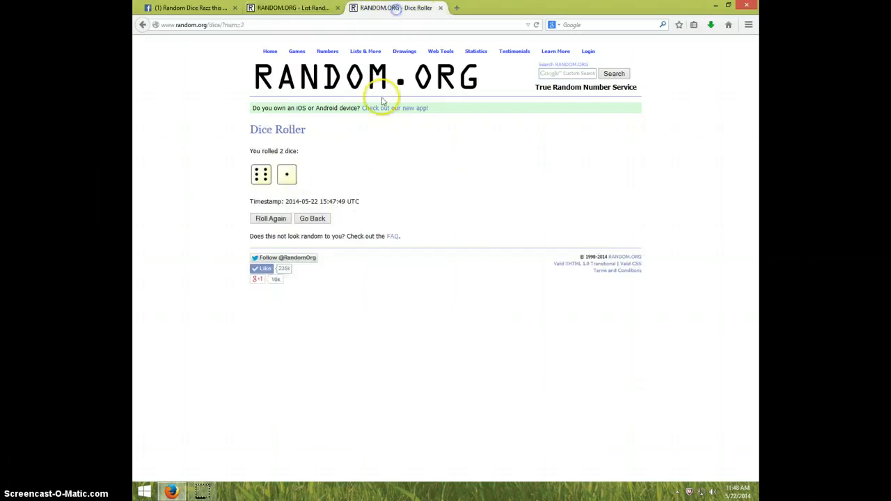
left_click(293, 9)
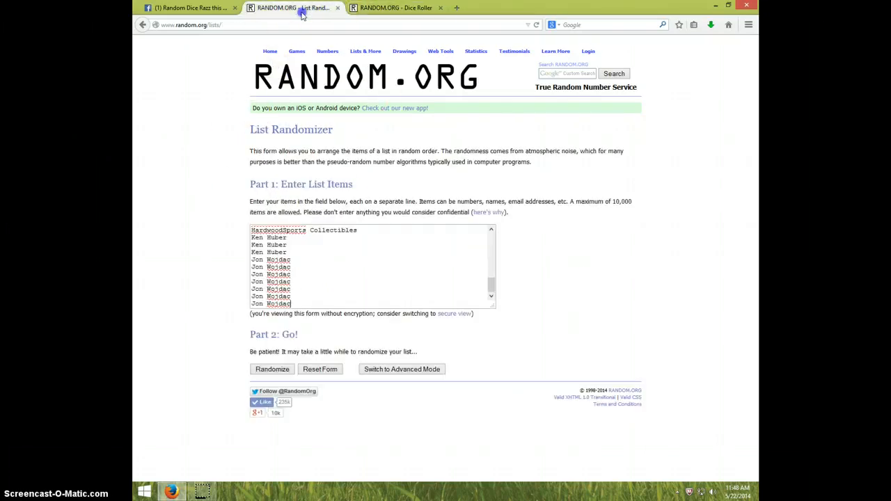
left_click(721, 493)
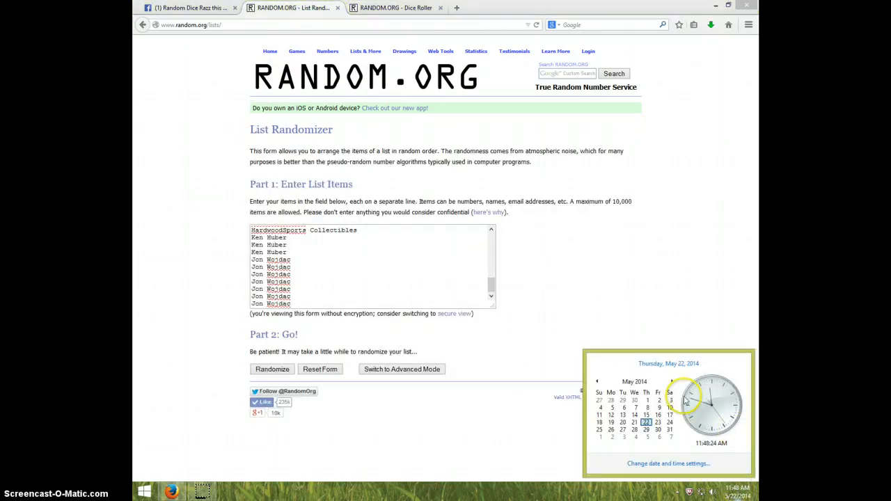
left_click(272, 369)
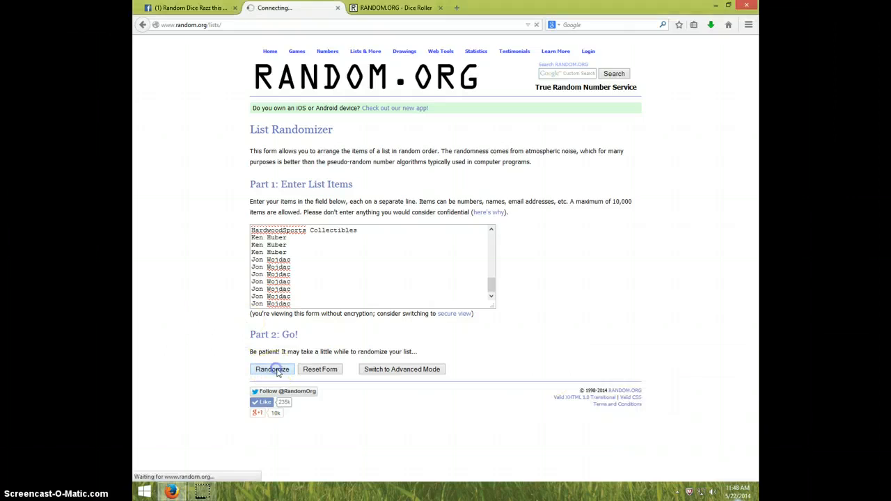
Reshuffle the 40-name list with Again up through the sixth randomization.
left_click(272, 369)
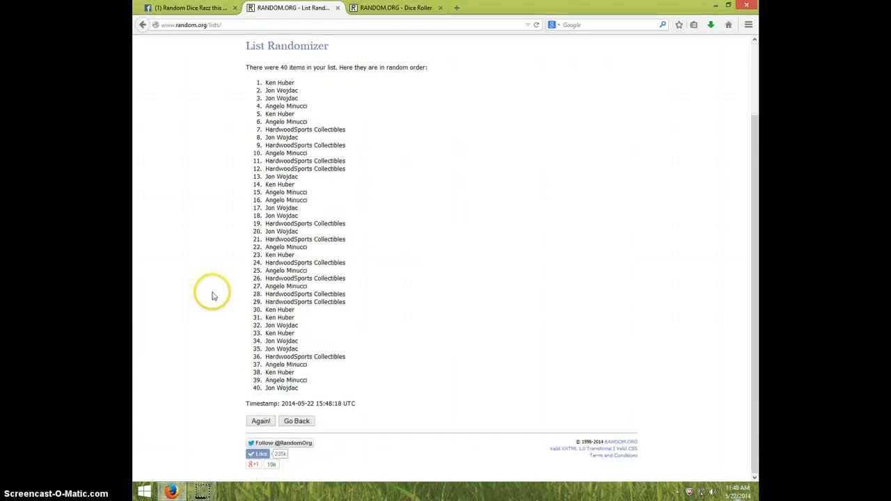
left_click(261, 421)
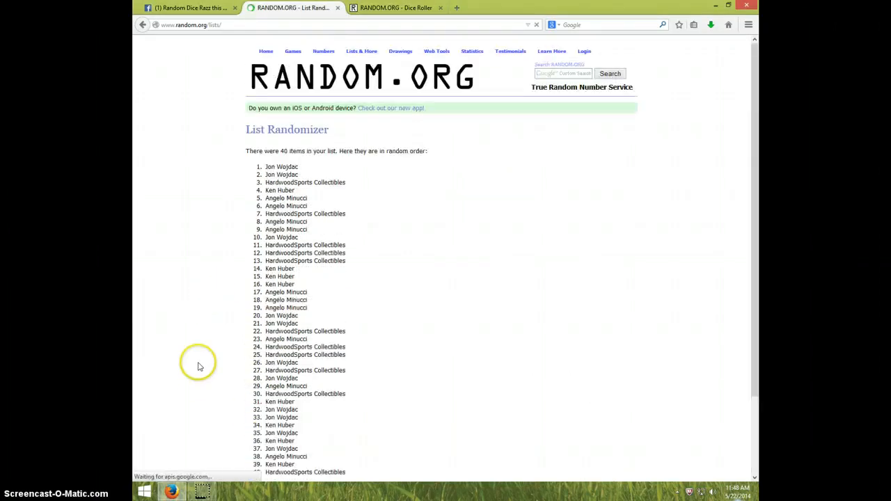
scroll("down", 3)
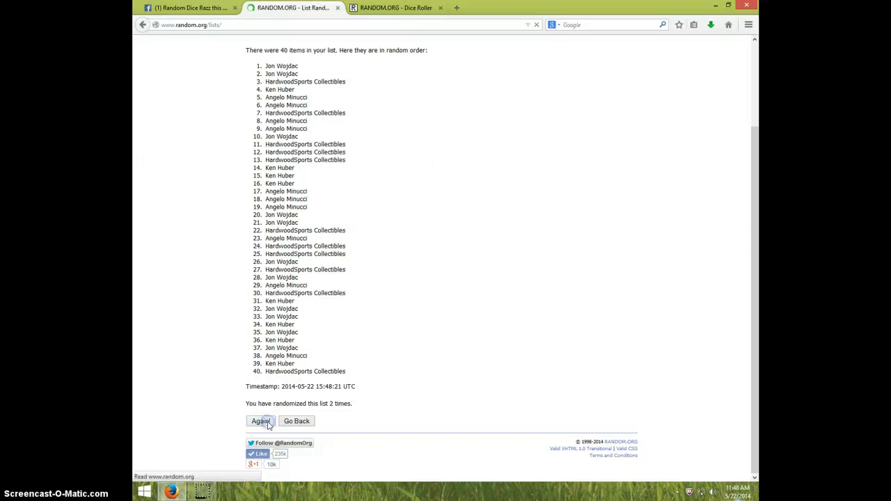
left_click(261, 420)
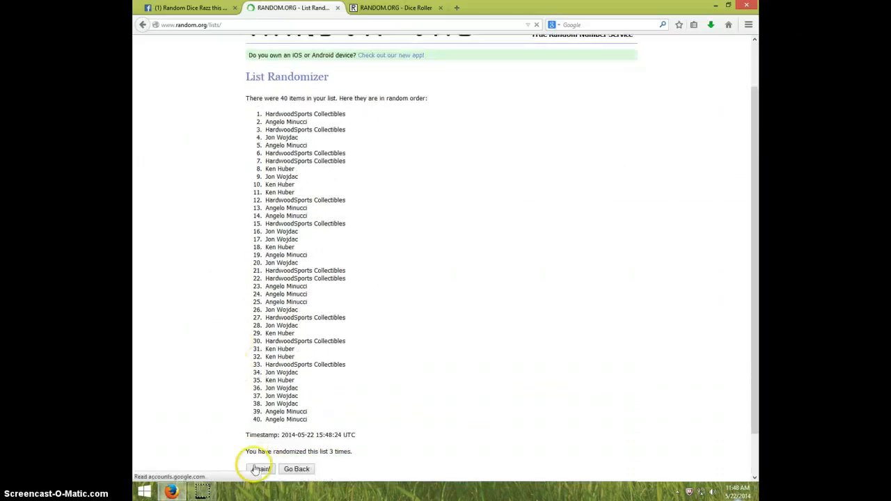
left_click(260, 467)
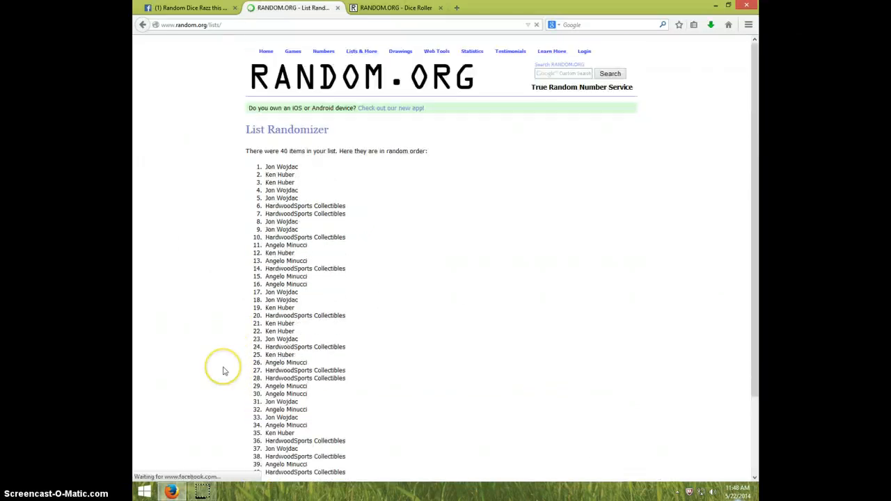
scroll("down", 3)
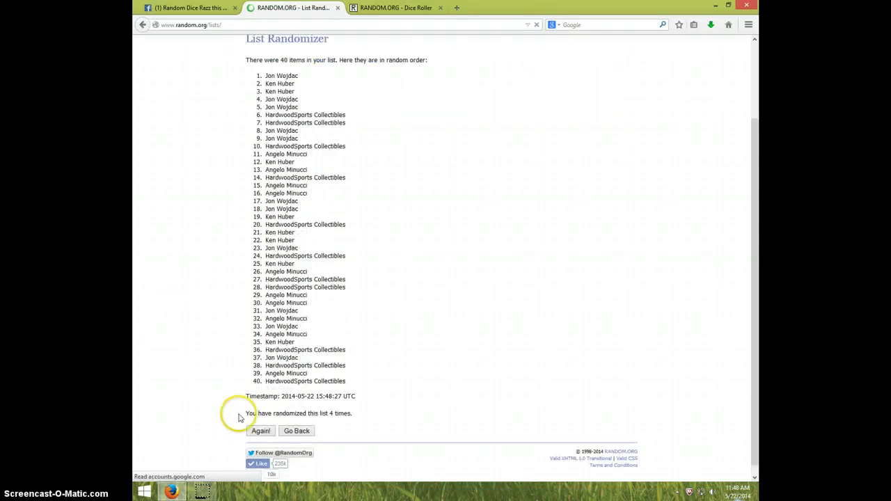
left_click(261, 430)
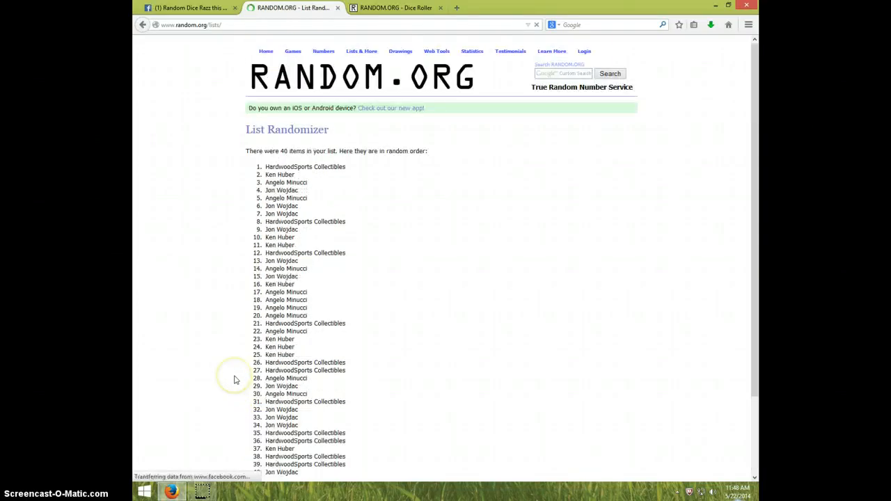
scroll("down", 3)
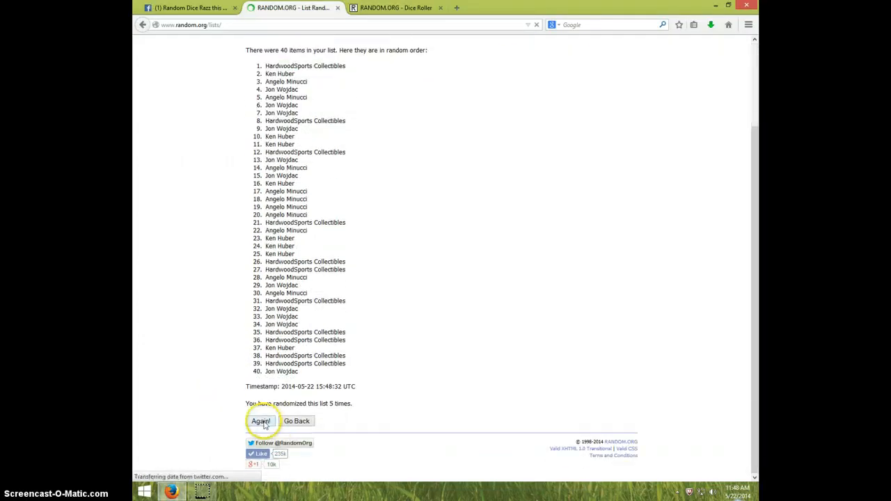
left_click(261, 420)
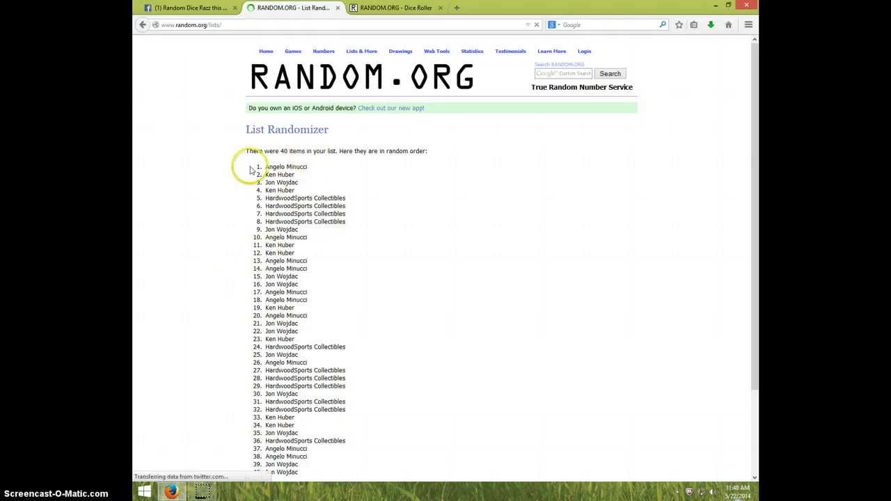
scroll("down", 3)
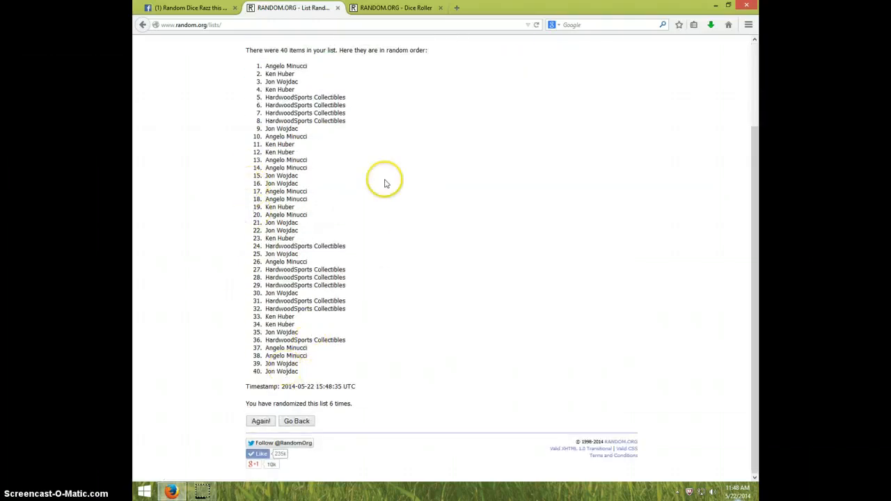
mouse_move(392, 63)
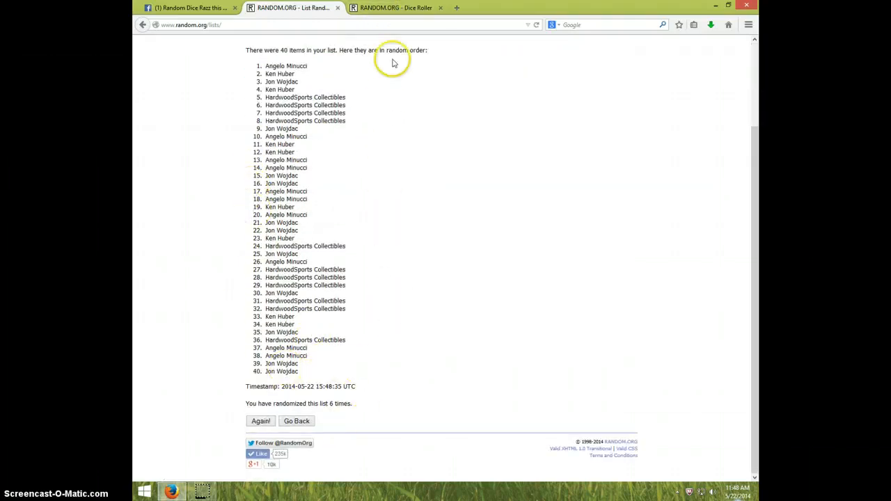
Check the clock, run the seventh randomization and bring up the six-and-one dice roll.
left_click(395, 8)
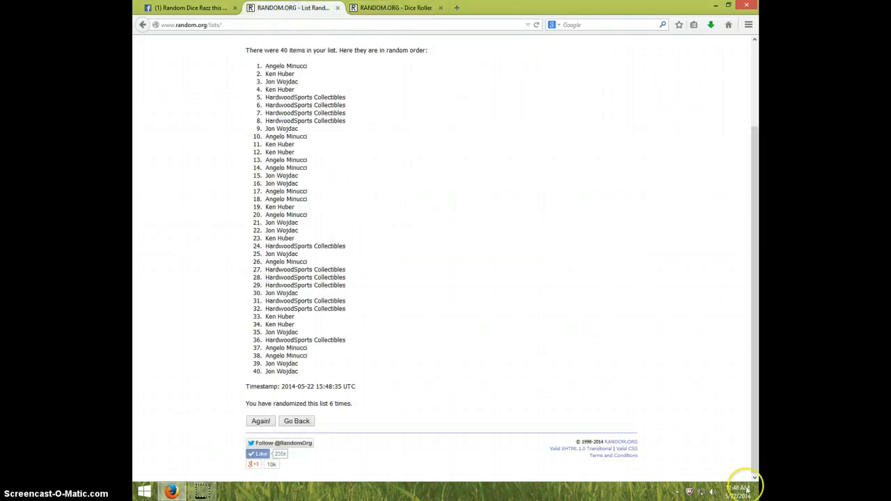
left_click(740, 492)
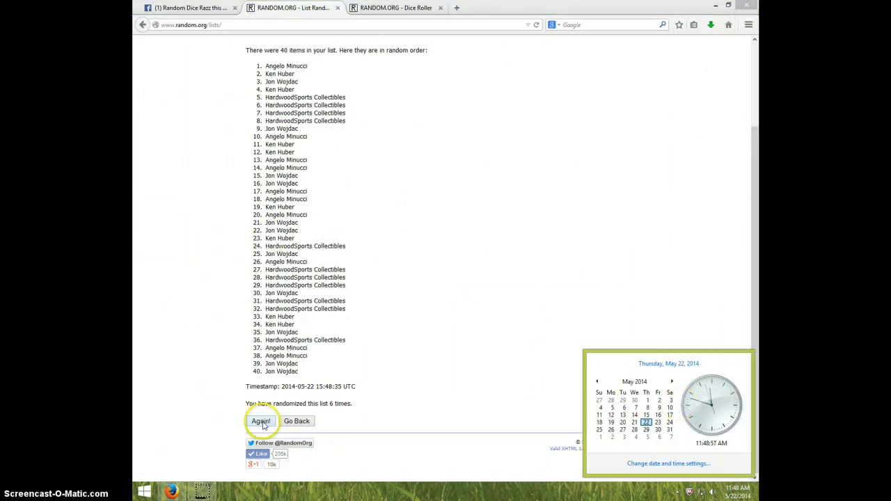
left_click(262, 421)
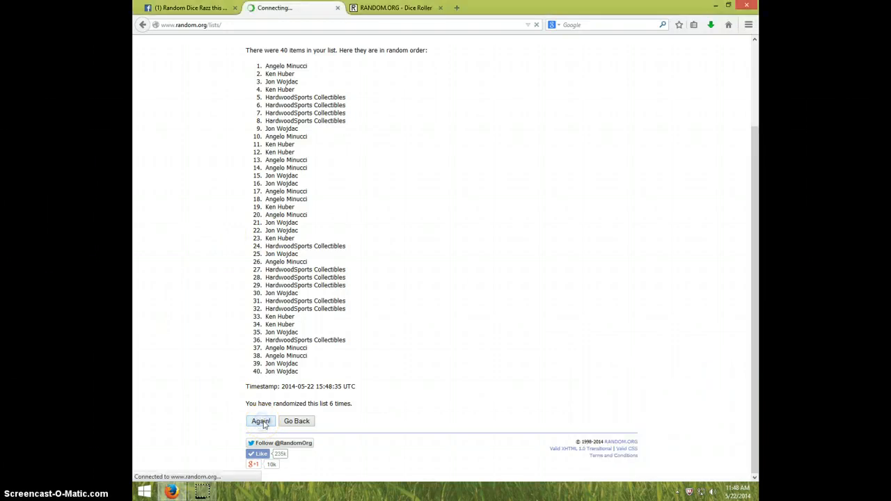
left_click(260, 420)
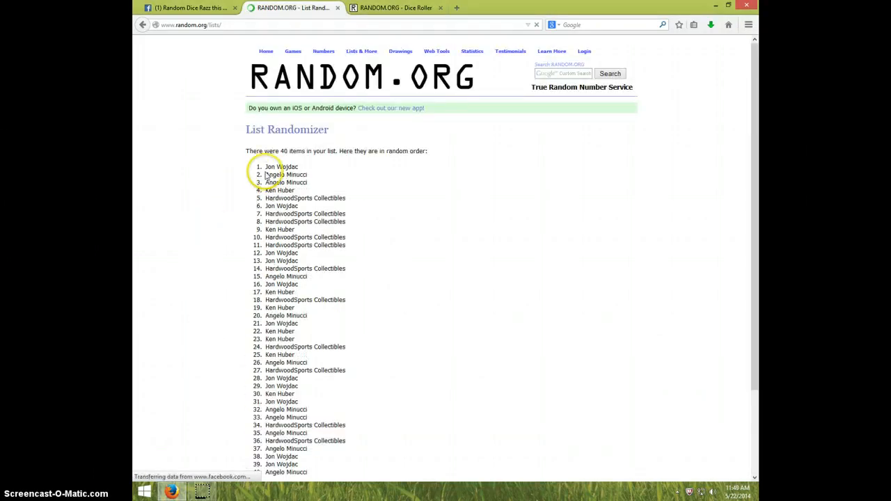
mouse_move(337, 248)
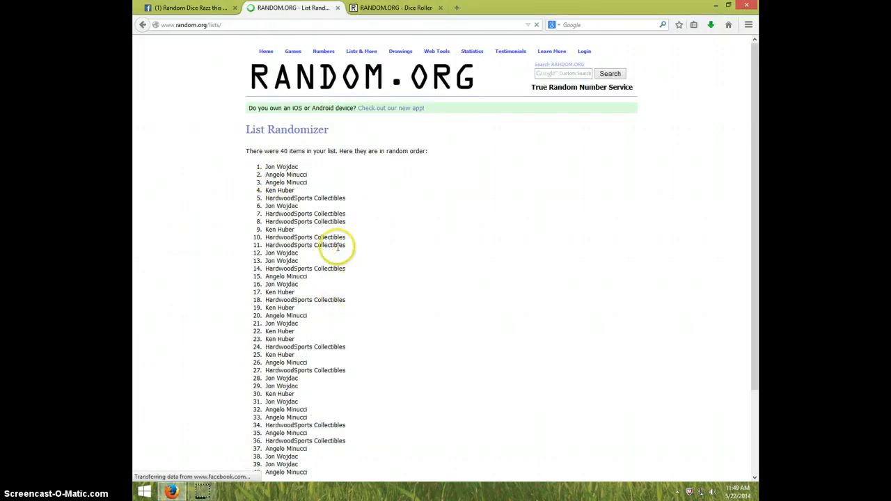
scroll("down", 3)
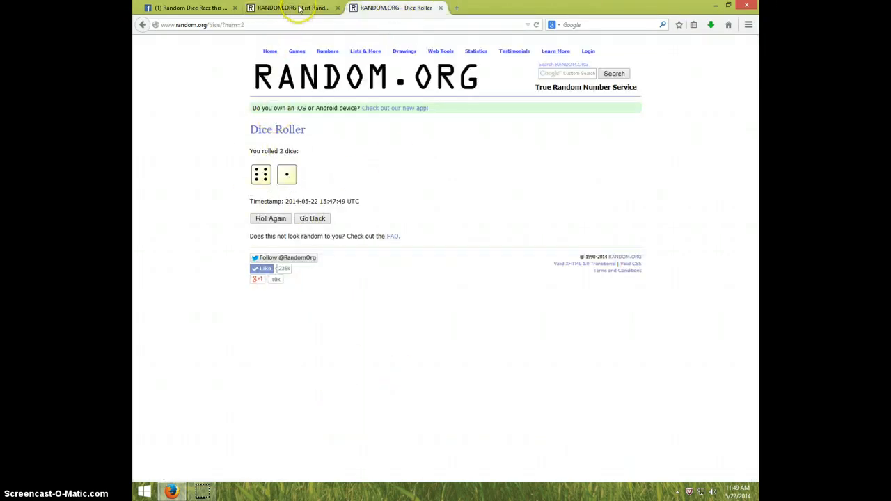
Confirm the winning name atop the seven-times list and return to the Facebook thread.
left_click(292, 8)
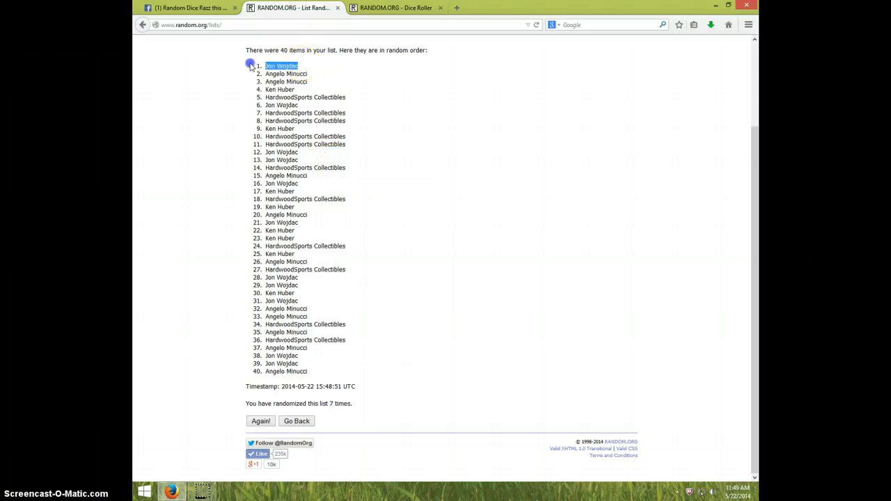
mouse_move(735, 479)
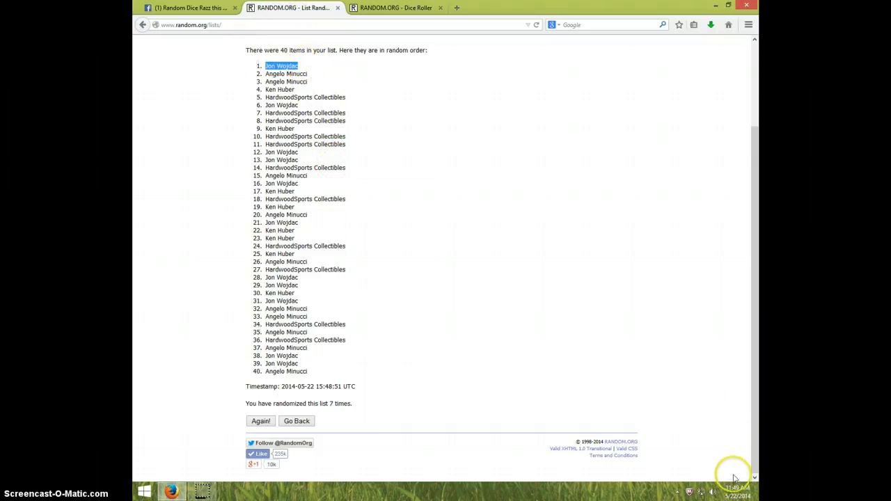
left_click(735, 490)
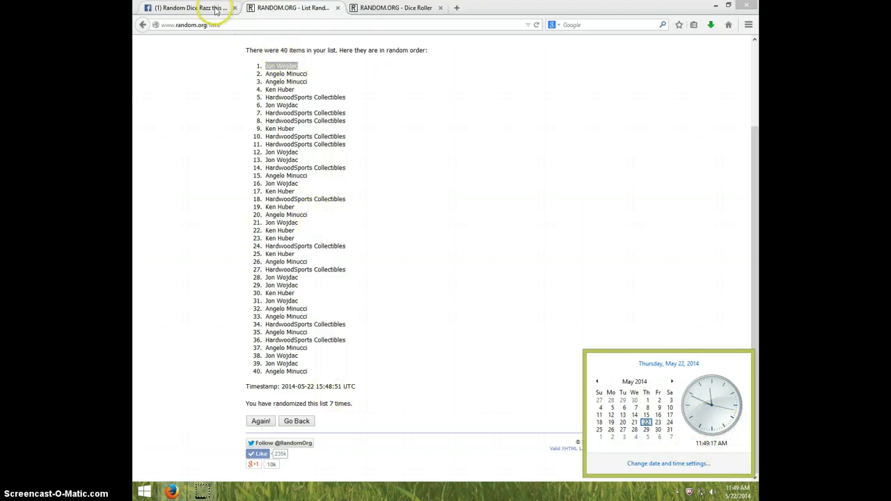
left_click(179, 8)
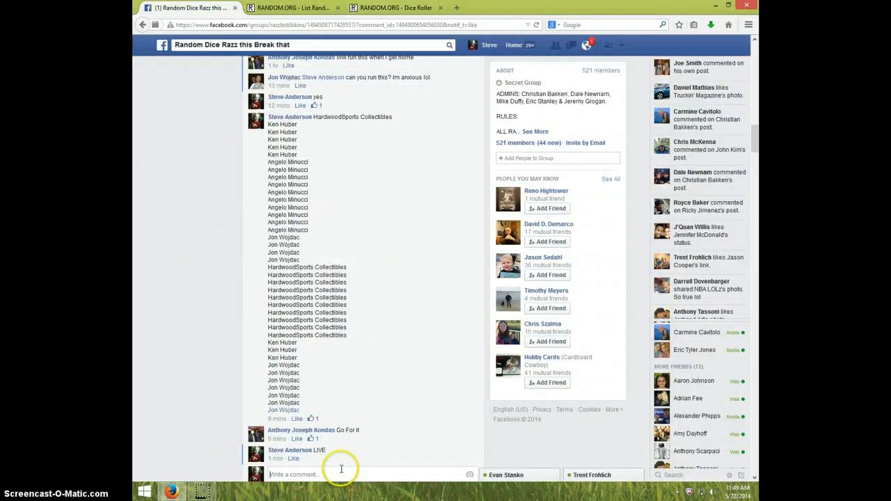
Post DONE as a comment in the Facebook group thread and check the clock.
type("DON")
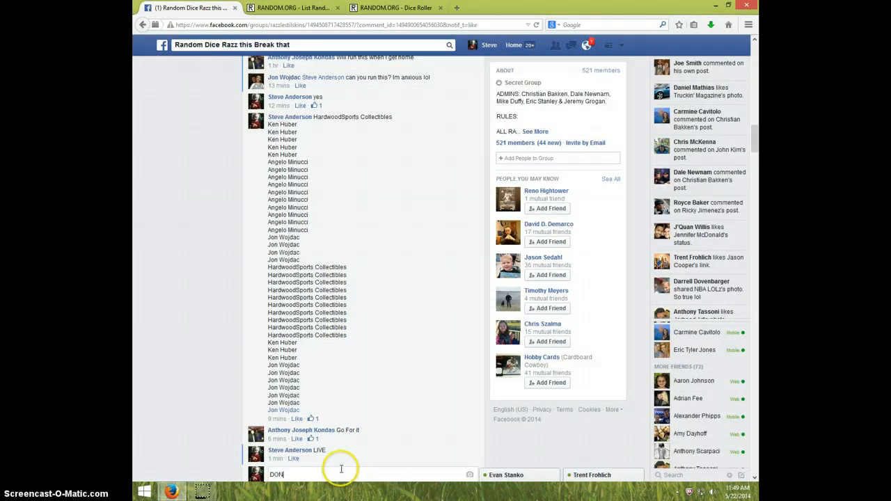
type("E")
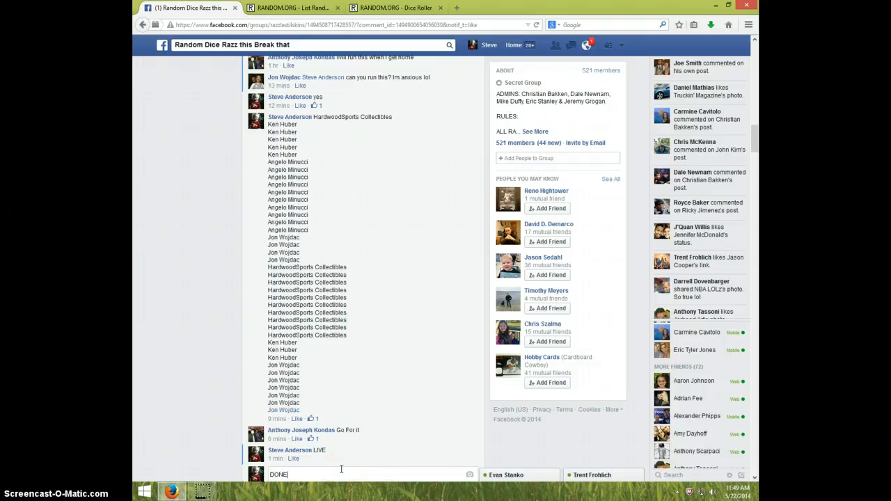
key("Return")
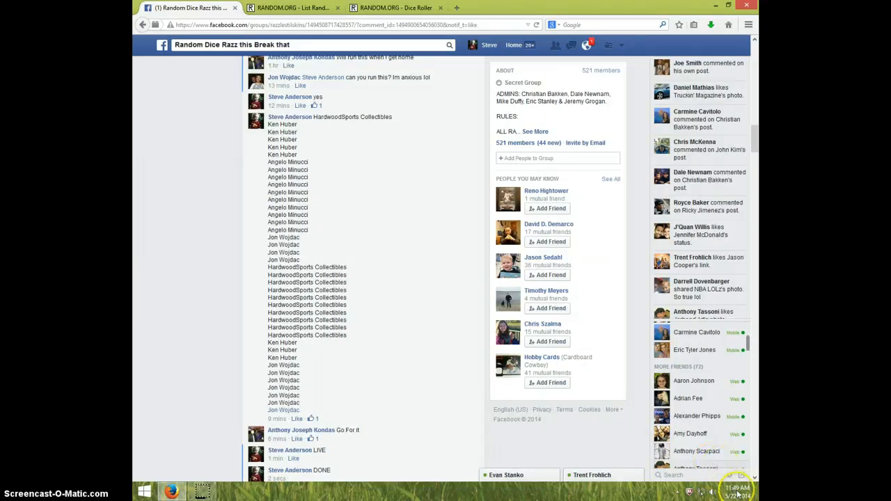
left_click(736, 490)
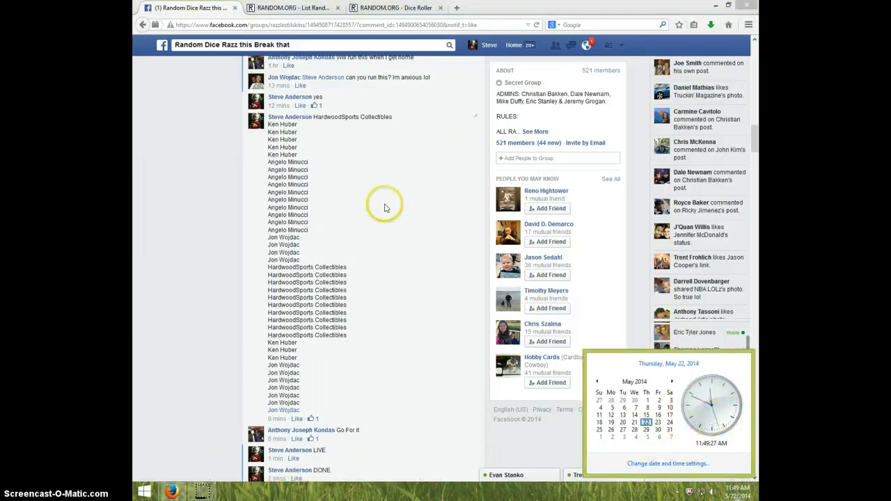